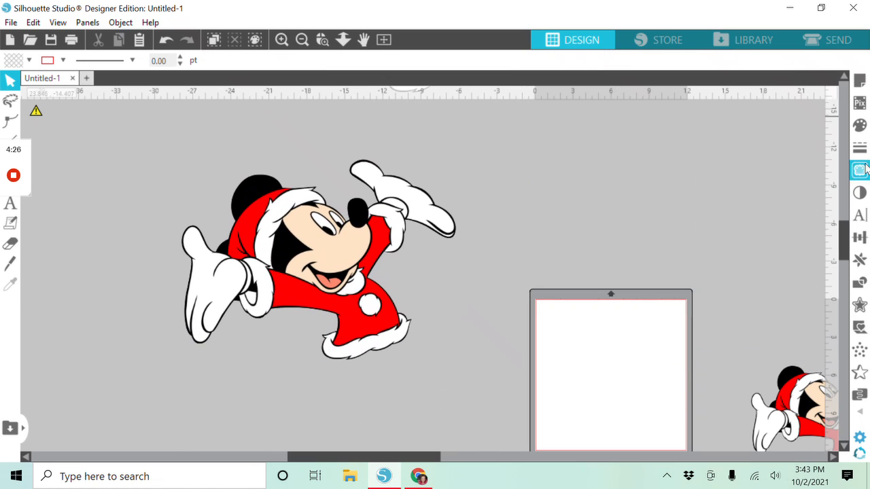
pyautogui.moveTo(858, 169)
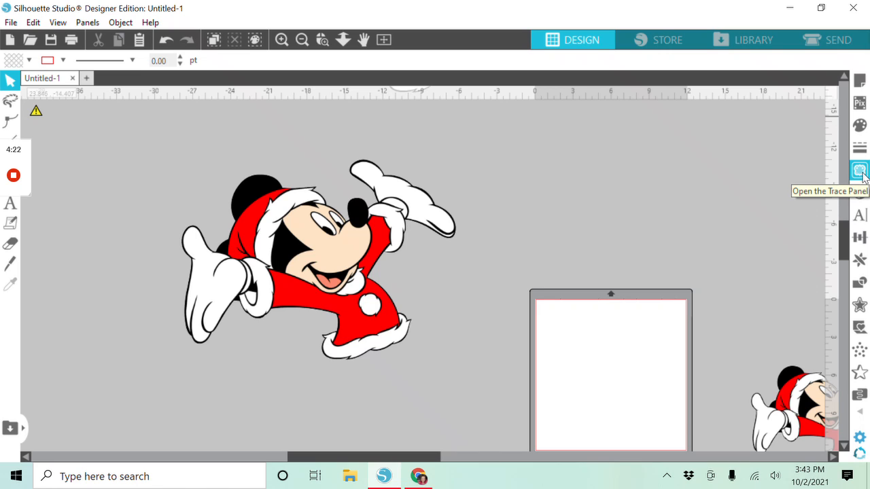
# - Open the Trace panel and move it near the top of the window
pyautogui.click(859, 171)
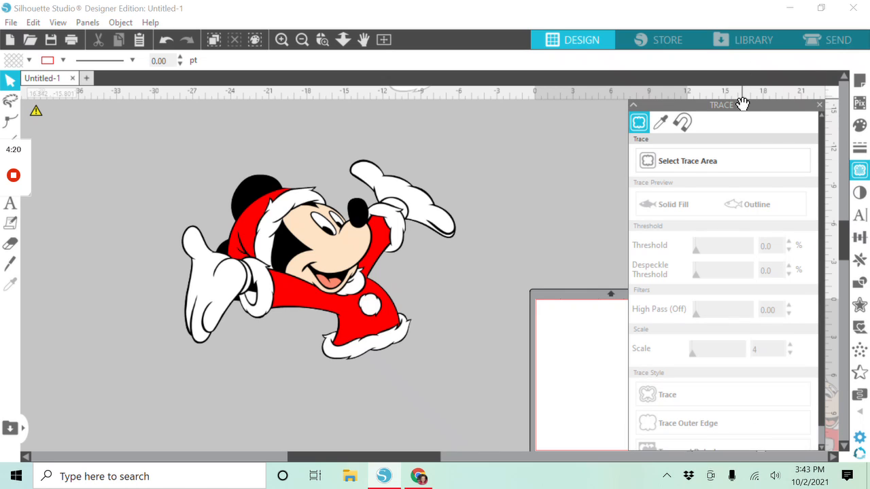
pyautogui.moveTo(720, 104); pyautogui.dragTo(705, 46)
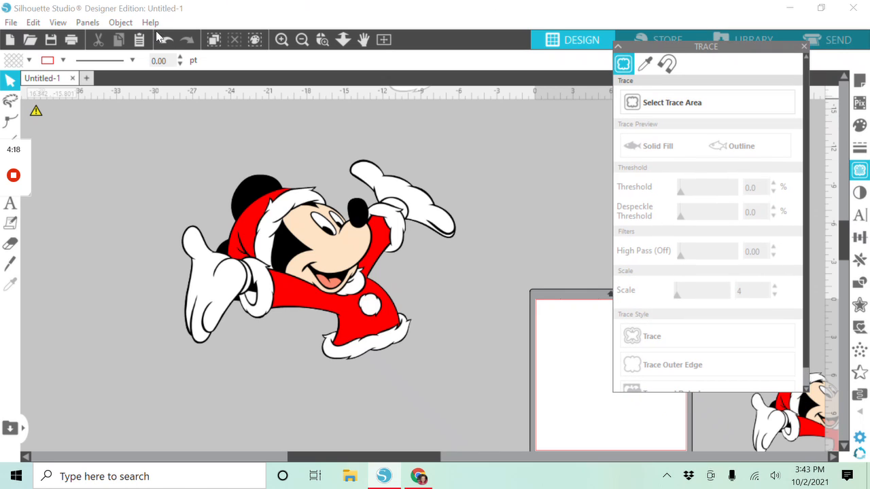
pyautogui.moveTo(164, 39)
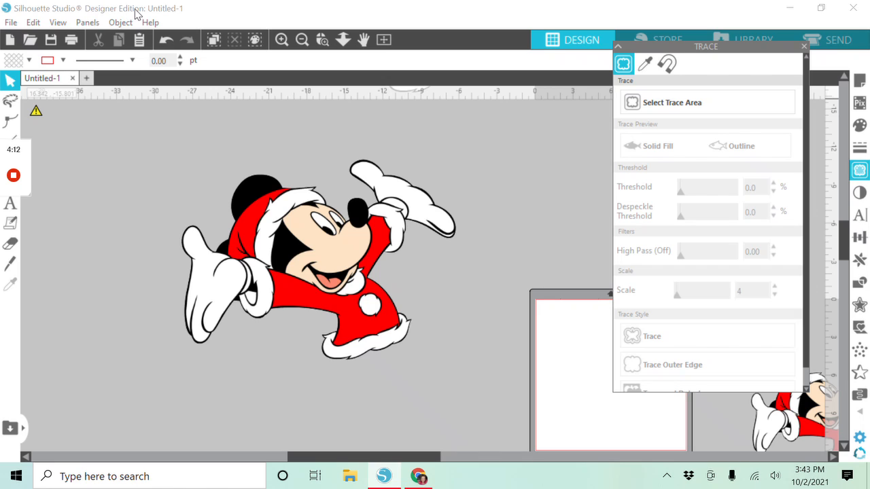
pyautogui.moveTo(499, 92)
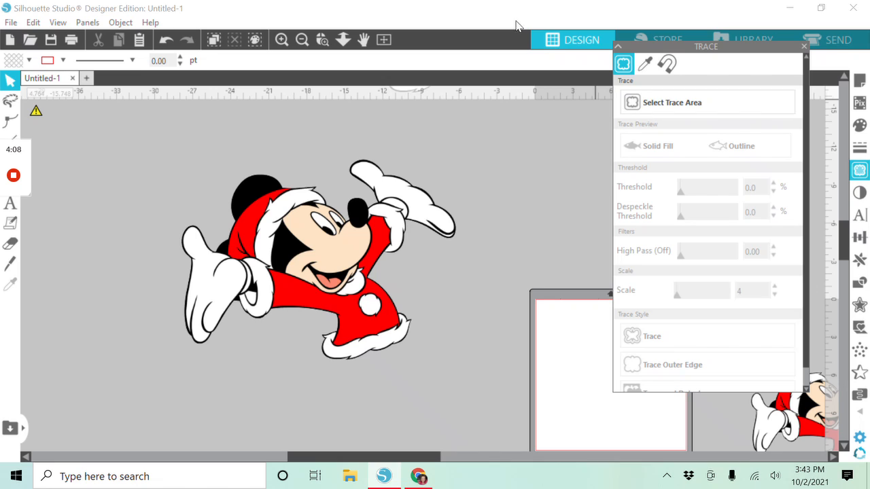
pyautogui.moveTo(644, 63)
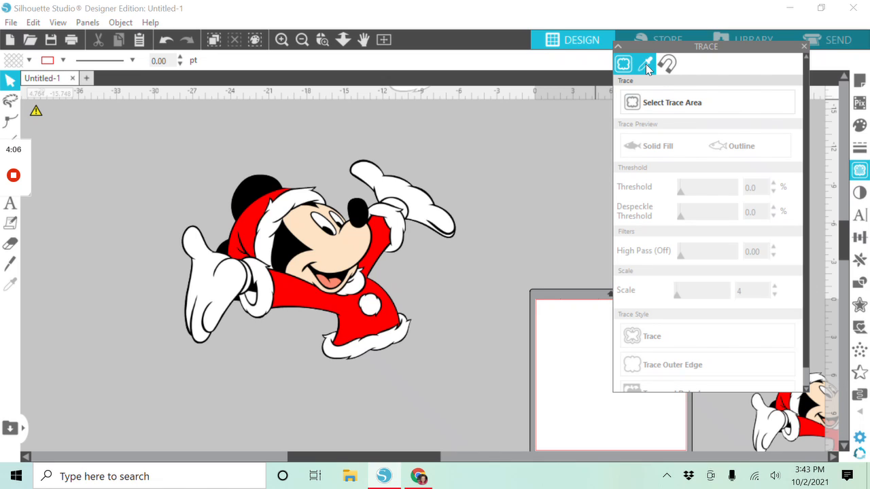
pyautogui.moveTo(645, 63)
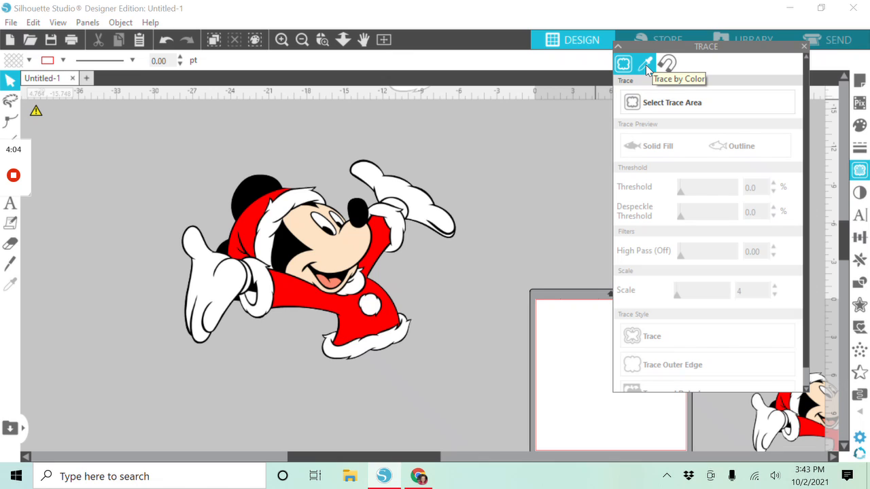
# - Switch to Trace by Color, adjust tolerance, and trace and detach the red hat tip
pyautogui.click(645, 64)
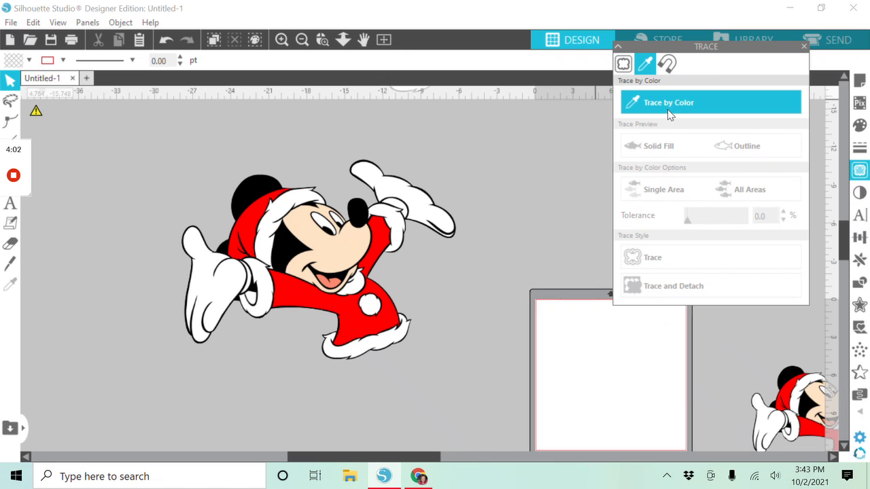
pyautogui.moveTo(251, 217)
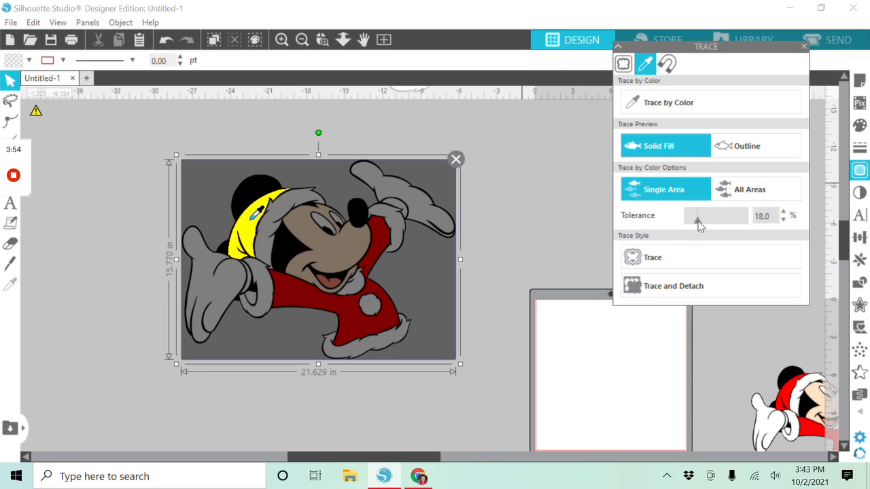
pyautogui.moveTo(697, 216); pyautogui.dragTo(700, 216)
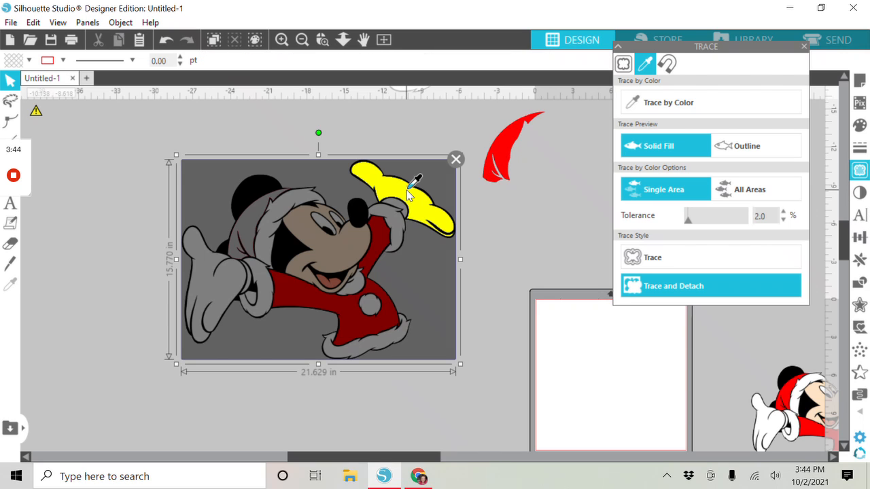
pyautogui.moveTo(693, 224)
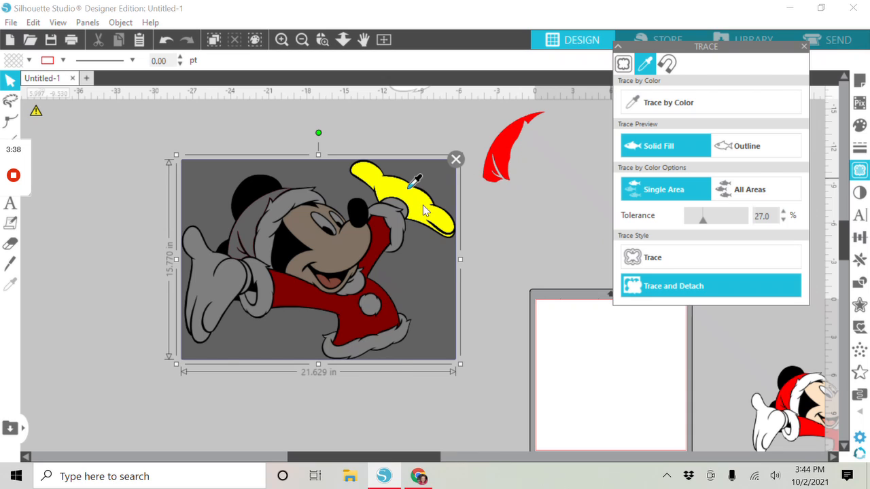
pyautogui.click(709, 285)
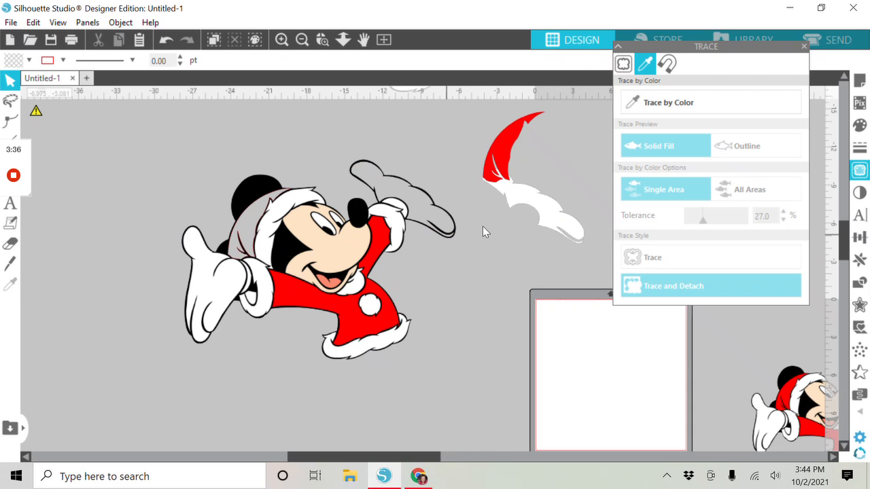
# - Trace and detach the white cuff with raised colour tolerance
pyautogui.click(709, 102)
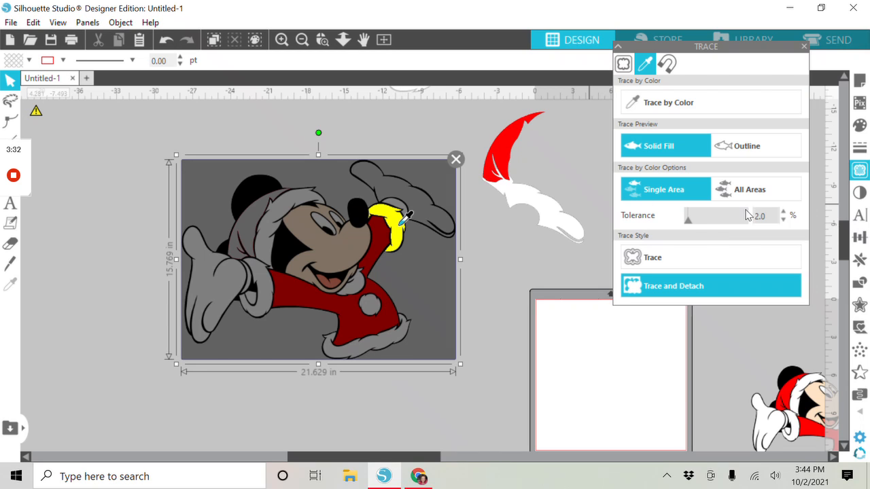
pyautogui.moveTo(688, 217); pyautogui.dragTo(709, 216)
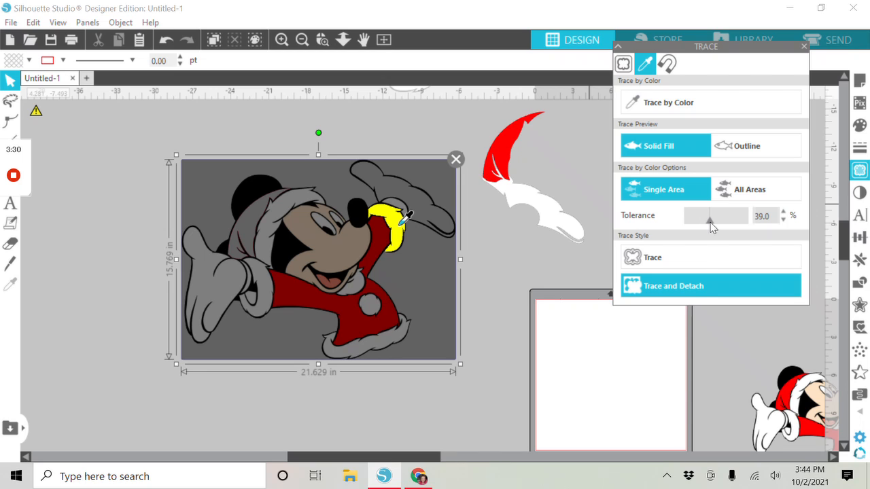
pyautogui.moveTo(411, 224)
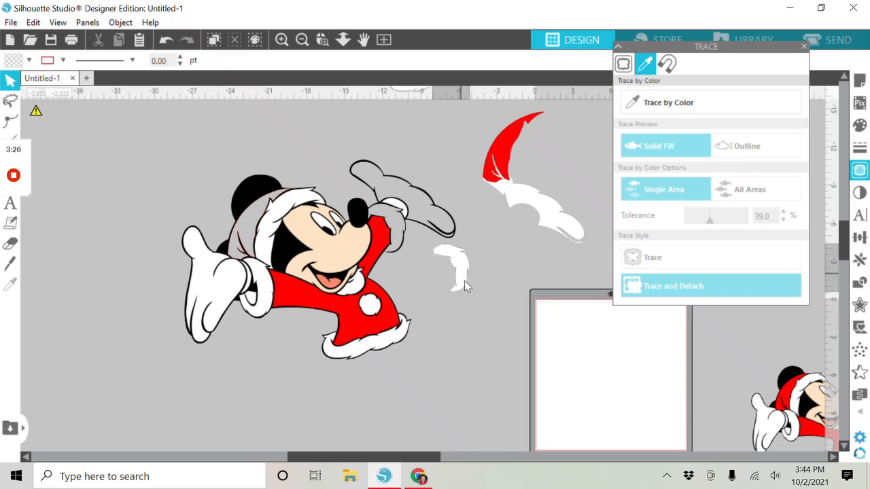
pyautogui.click(667, 102)
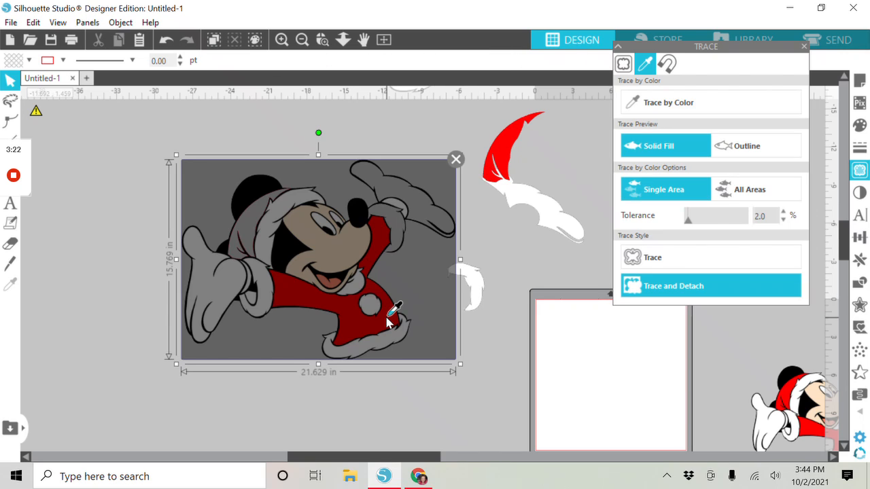
# - Pick the red shirt and raise Tolerance to about 40% for tracing
pyautogui.click(367, 305)
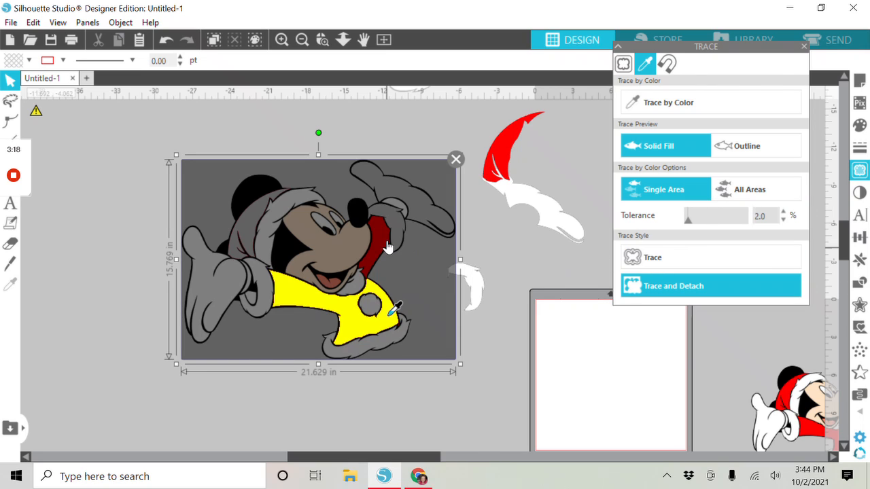
pyautogui.moveTo(687, 215); pyautogui.dragTo(697, 216)
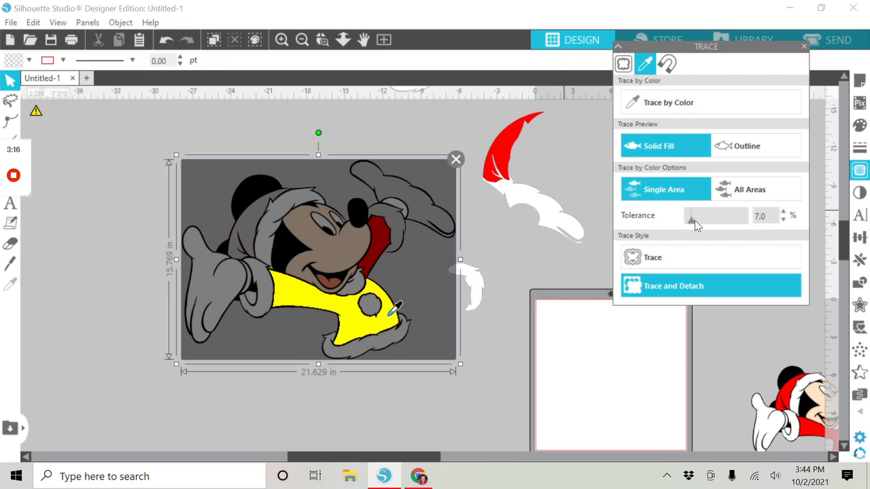
pyautogui.moveTo(683, 216); pyautogui.dragTo(706, 215)
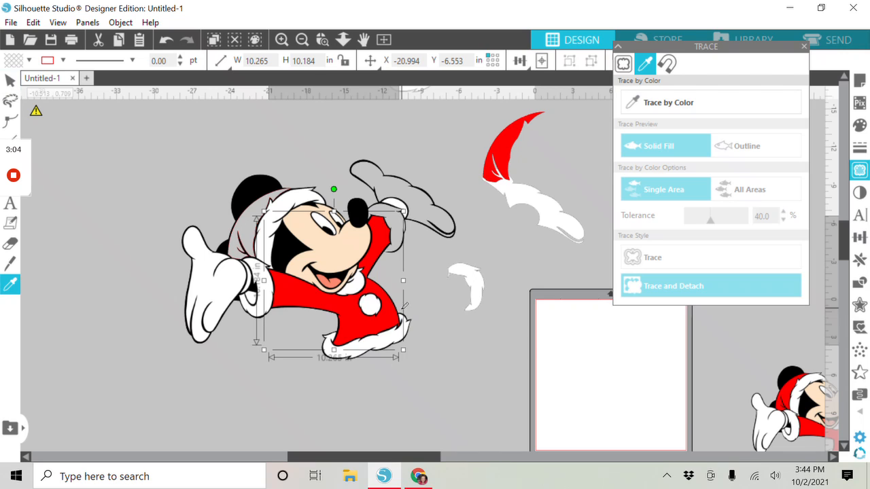
# - Move the red shirt onto the mat and trace the white pom-pom at 29% tolerance
pyautogui.moveTo(333, 285); pyautogui.dragTo(571, 347)
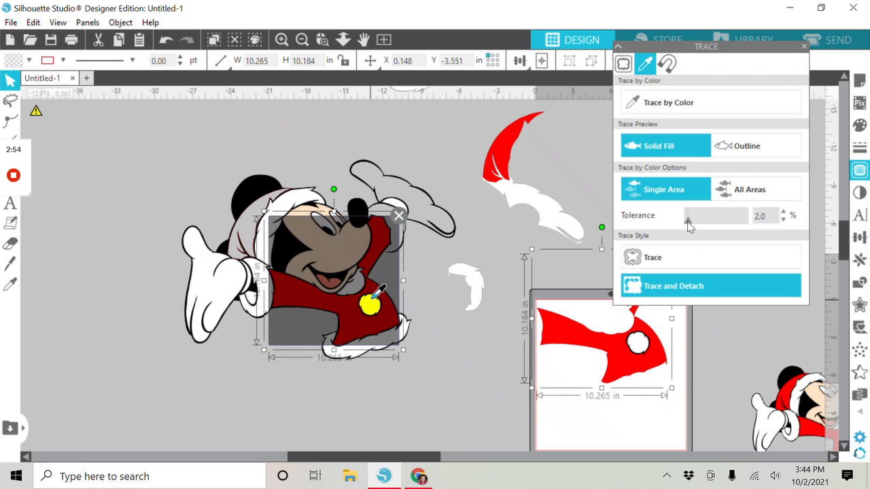
pyautogui.moveTo(688, 216); pyautogui.dragTo(705, 215)
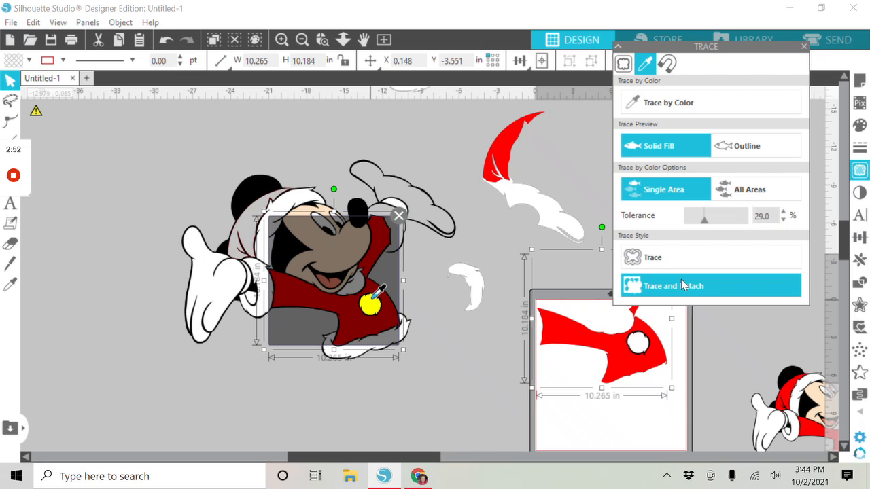
pyautogui.moveTo(396, 311)
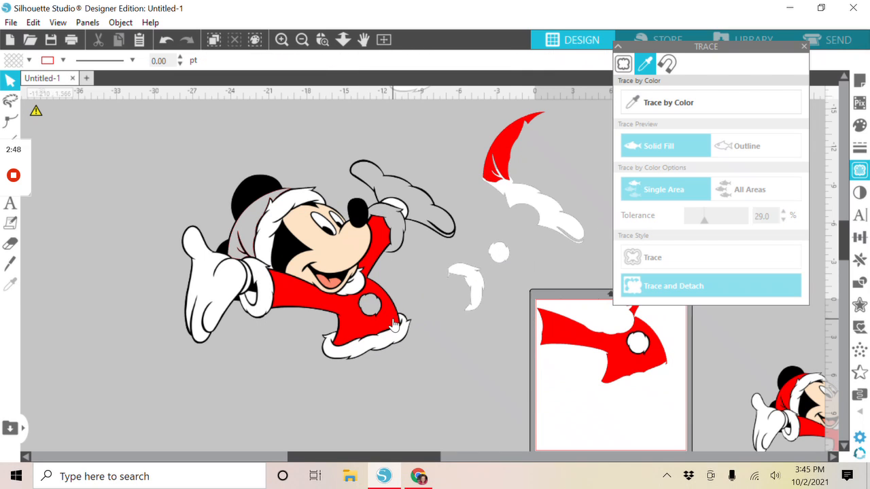
pyautogui.click(394, 326)
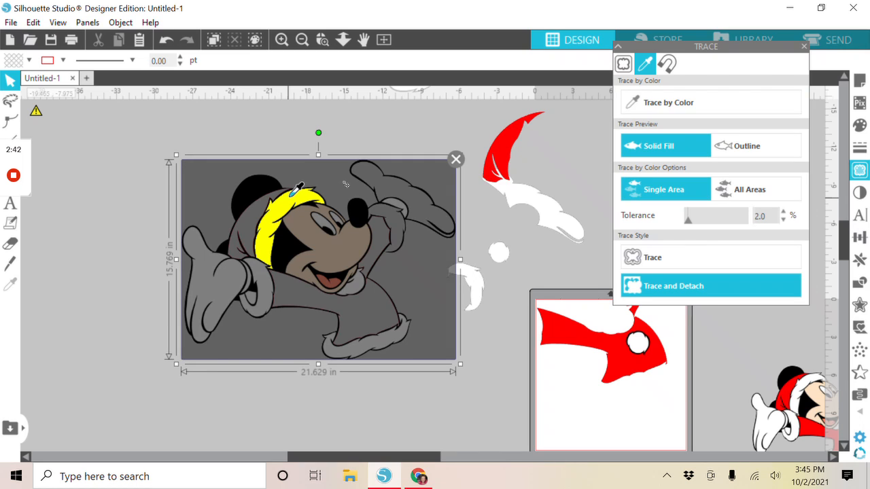
# - Fine-tune colour tolerance, then trace and detach the white glove
pyautogui.moveTo(688, 215); pyautogui.dragTo(703, 216)
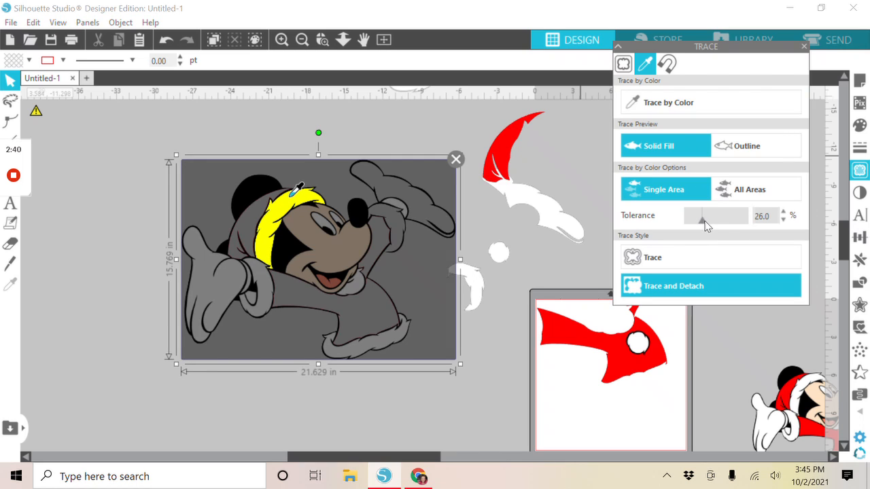
pyautogui.moveTo(702, 216); pyautogui.dragTo(707, 216)
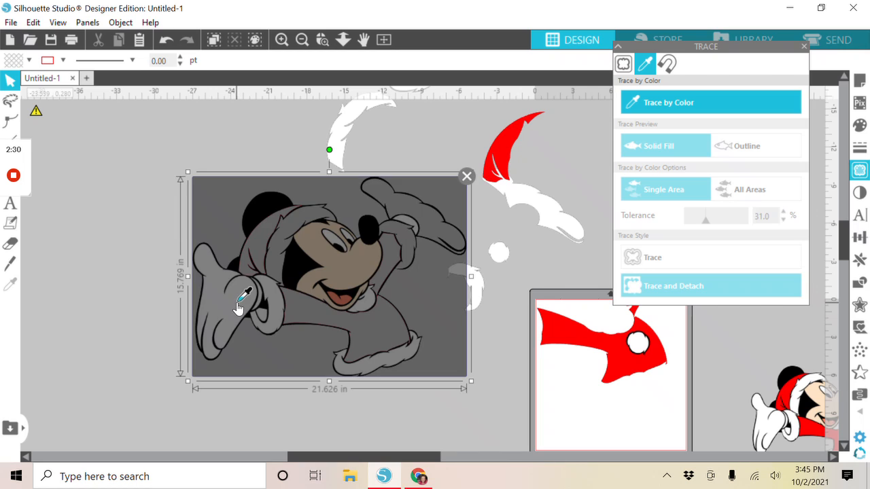
pyautogui.moveTo(705, 216); pyautogui.dragTo(685, 216)
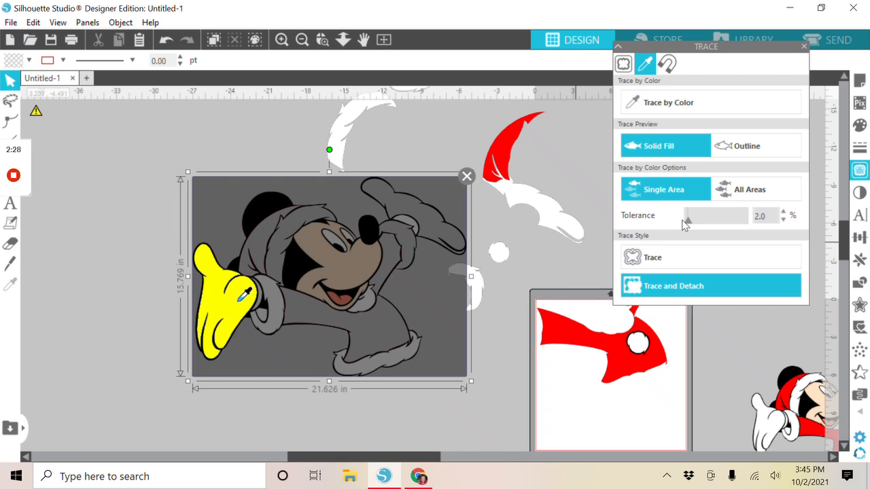
pyautogui.moveTo(686, 215); pyautogui.dragTo(703, 216)
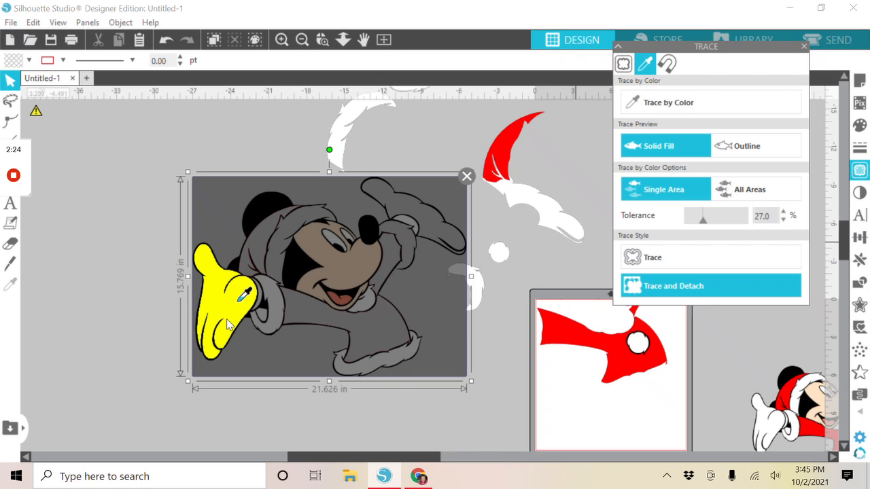
pyautogui.click(709, 285)
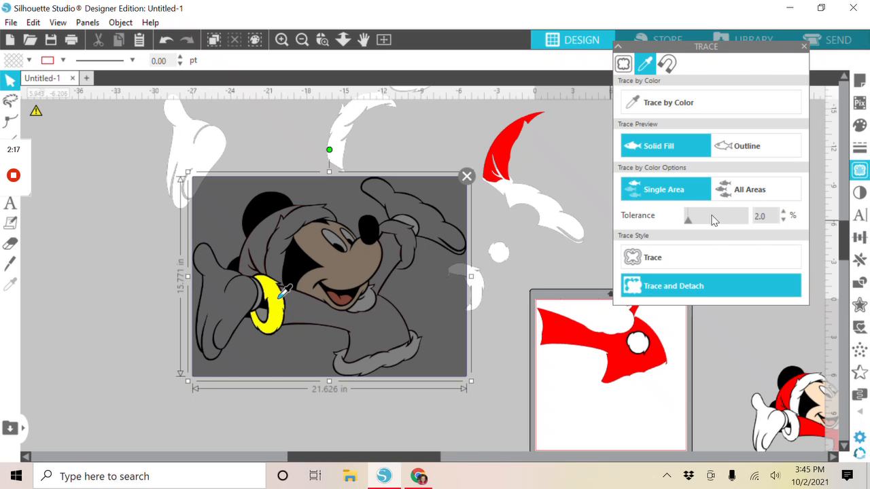
# - Trace and detach the wrist cuff, collar fur and bottom fur trim, adjusting tolerance
pyautogui.moveTo(687, 215); pyautogui.dragTo(718, 215)
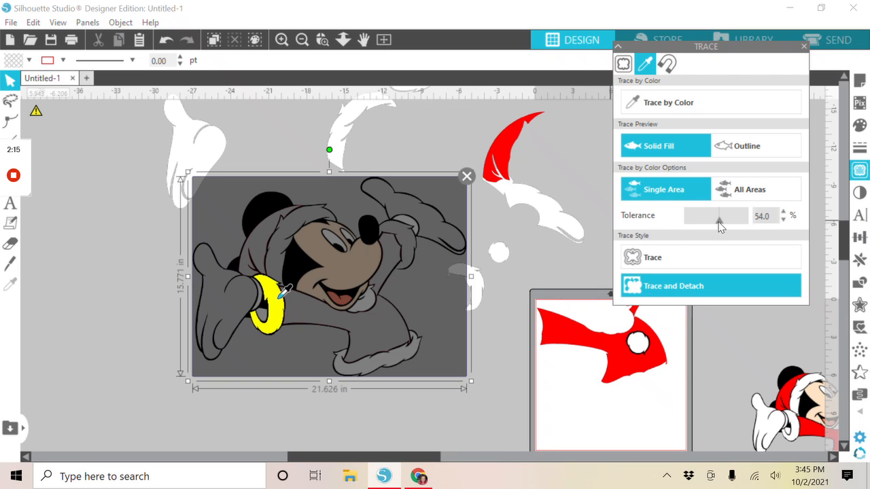
pyautogui.moveTo(272, 331)
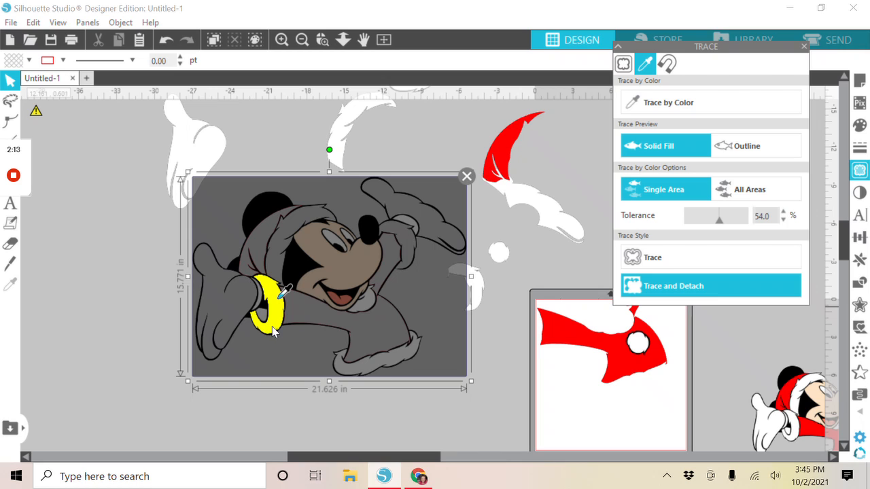
pyautogui.click(709, 286)
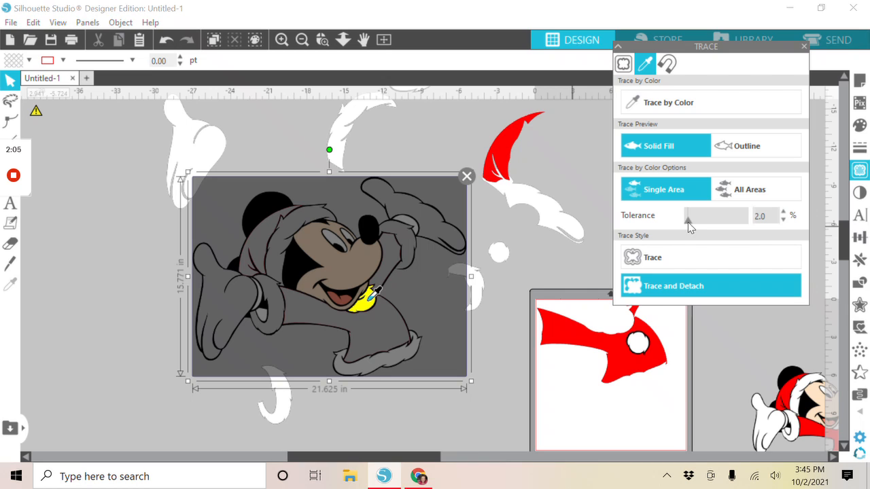
pyautogui.moveTo(687, 215); pyautogui.dragTo(700, 215)
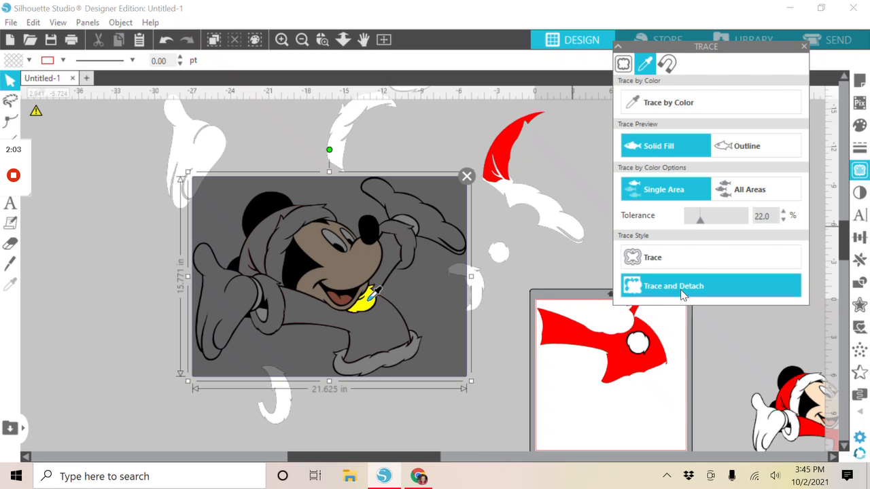
pyautogui.click(708, 285)
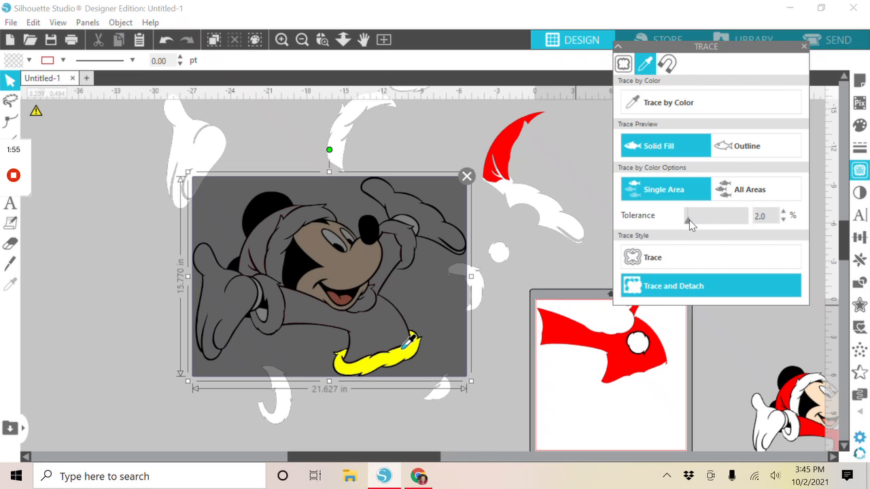
pyautogui.moveTo(689, 215); pyautogui.dragTo(698, 215)
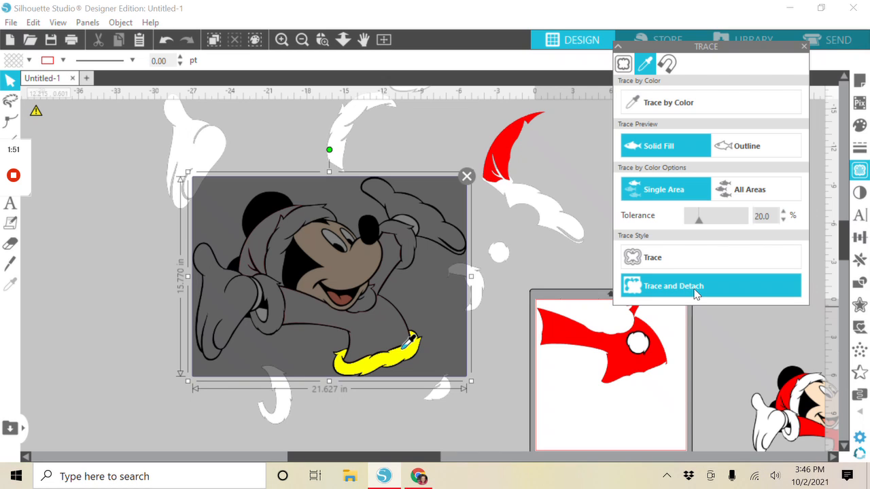
pyautogui.click(709, 286)
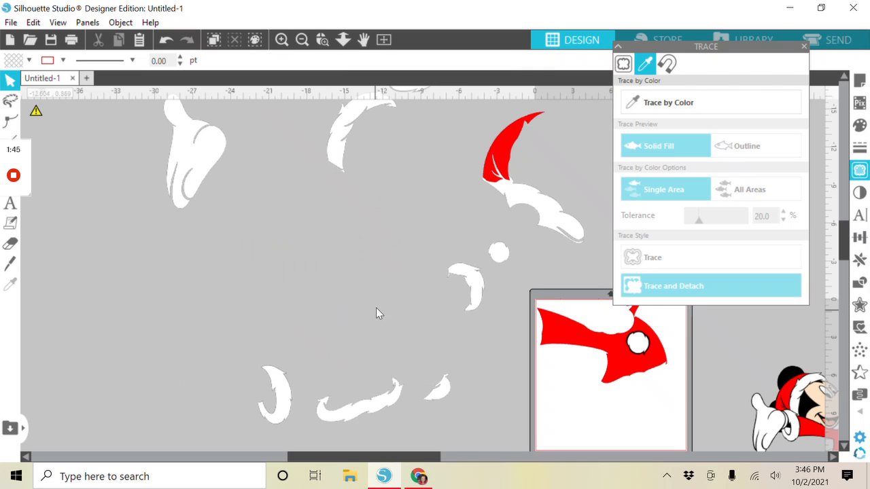
# - Detach the bottom fur trim and zoom out to view the scattered pieces
pyautogui.click(709, 286)
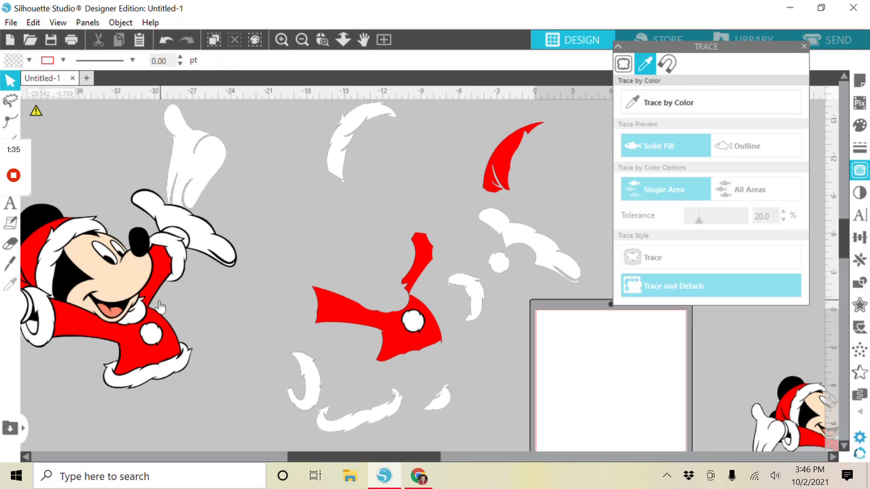
pyautogui.click(281, 39)
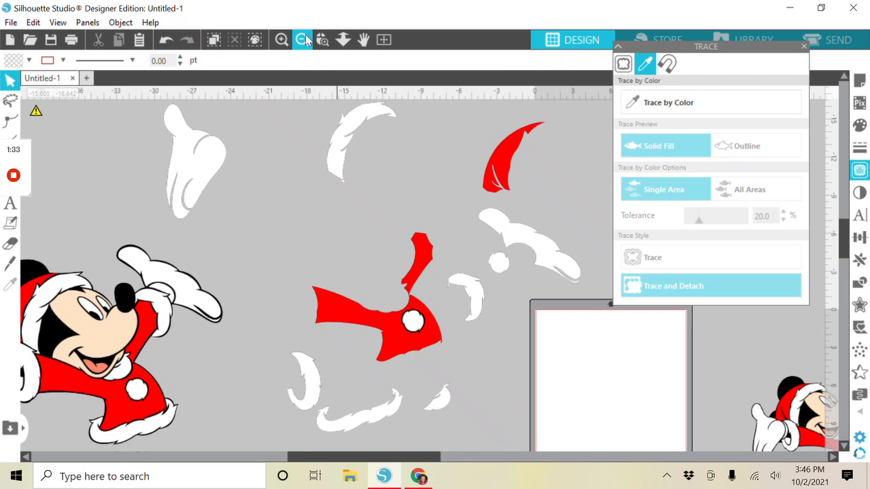
pyautogui.click(302, 40)
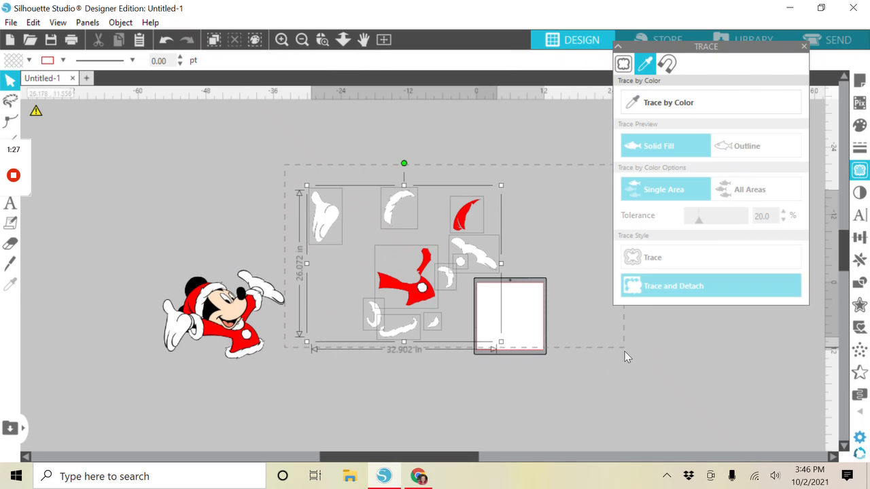
# - Give all traced pieces a black line colour, deselect them, and zoom out
pyautogui.click(139, 39)
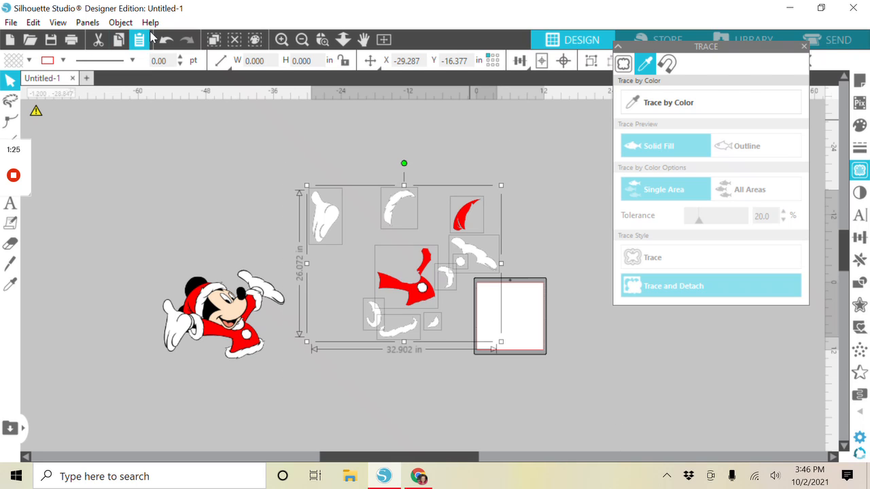
pyautogui.click(63, 61)
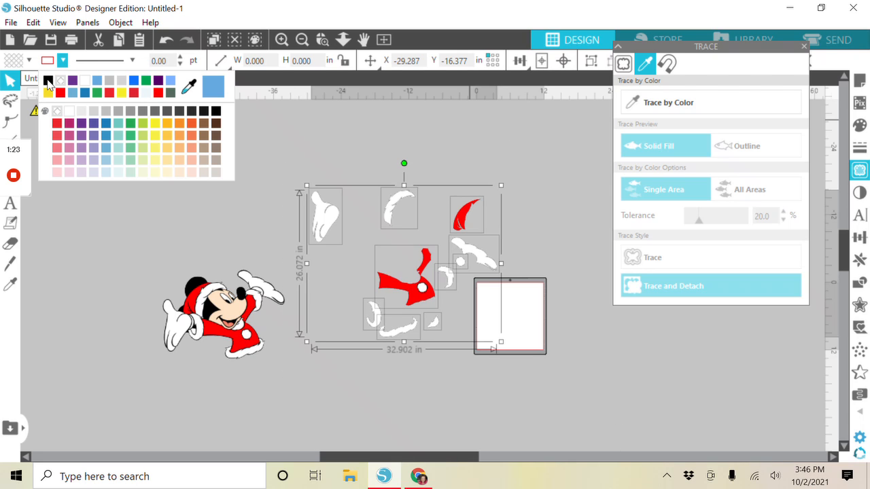
pyautogui.click(235, 39)
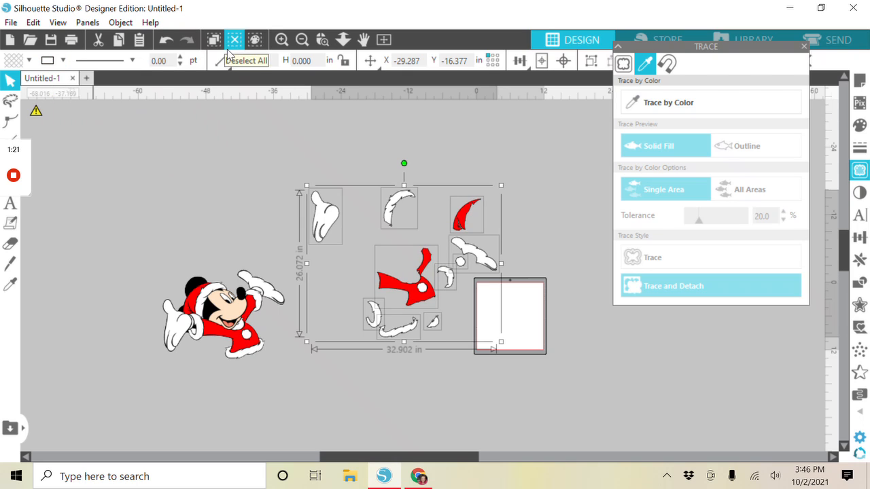
pyautogui.click(180, 57)
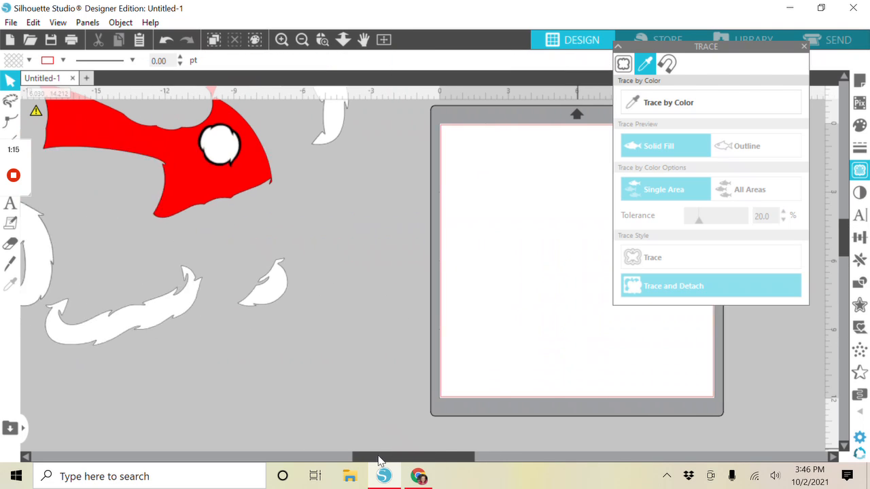
pyautogui.click(301, 40)
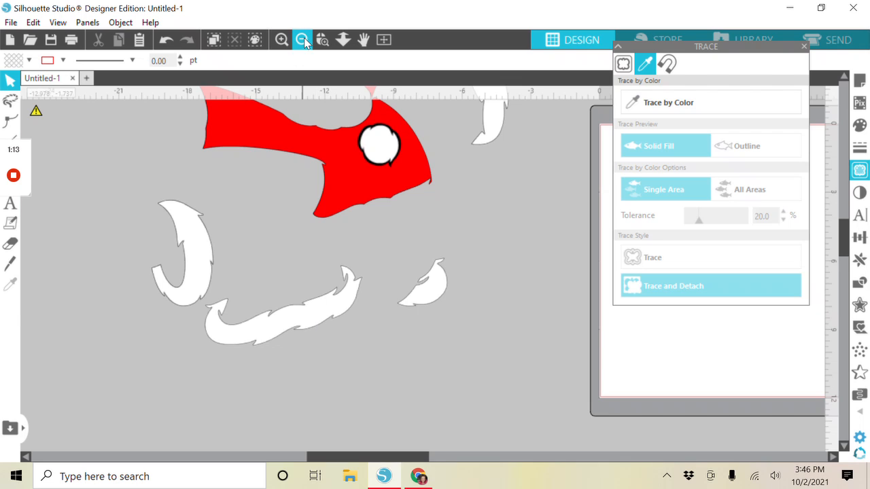
pyautogui.click(302, 40)
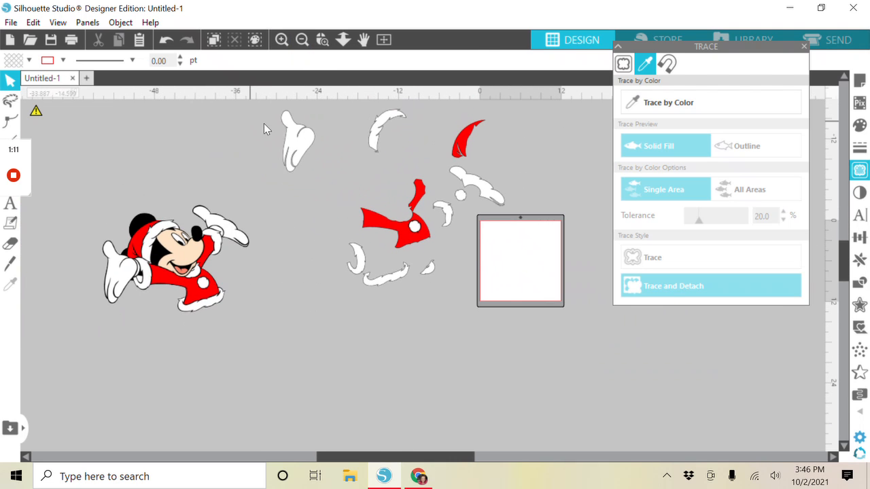
pyautogui.moveTo(228, 261)
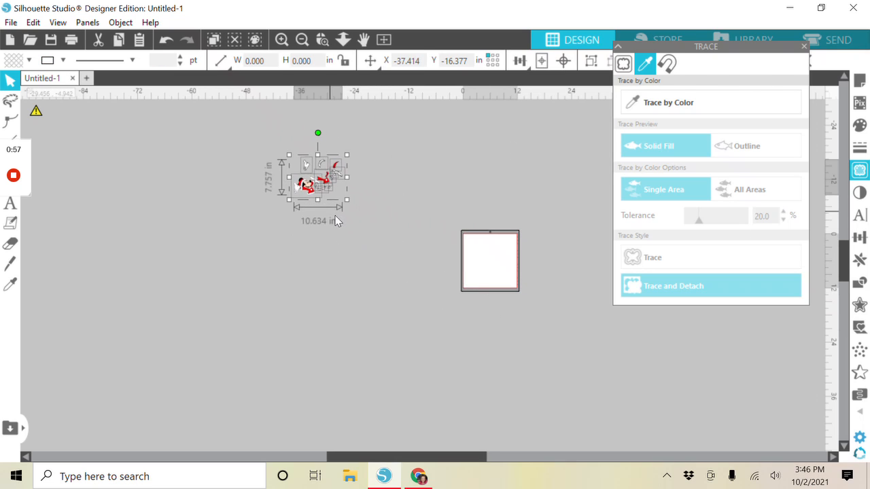
# - Move the shrunken Mickey and pieces onto the mat, placing the glove lower left
pyautogui.moveTo(318, 183); pyautogui.dragTo(489, 261)
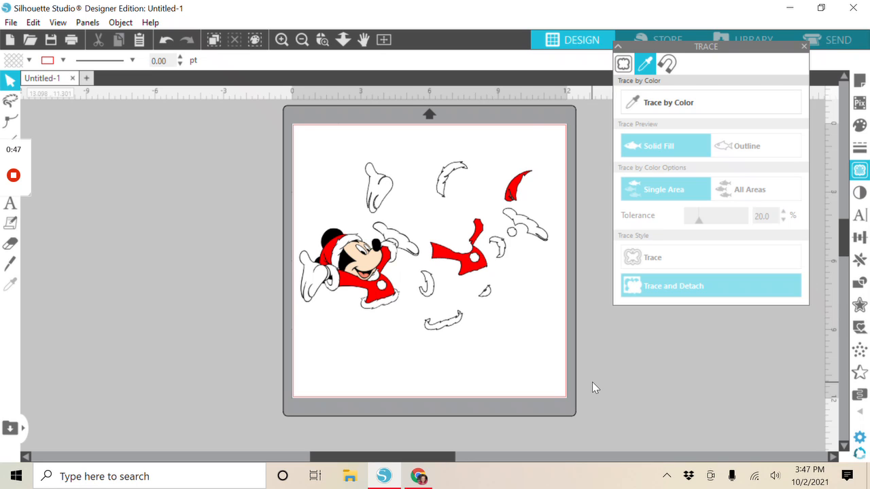
pyautogui.moveTo(379, 184)
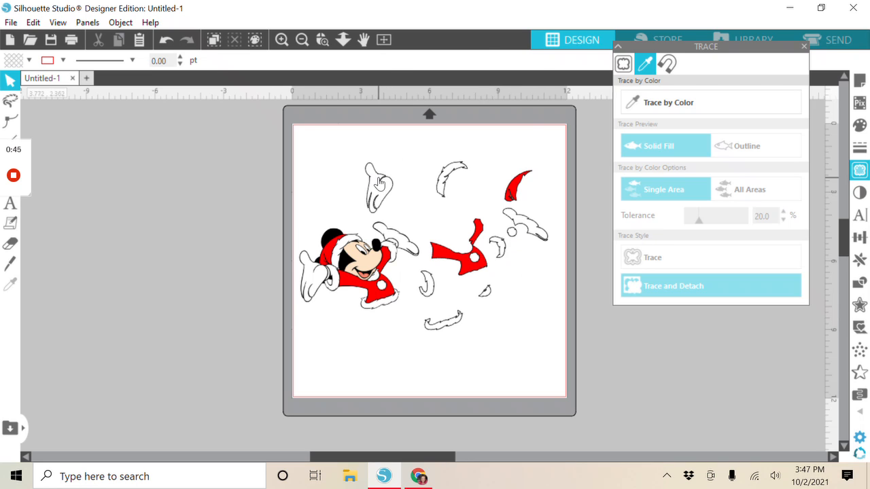
pyautogui.moveTo(378, 187); pyautogui.dragTo(329, 349)
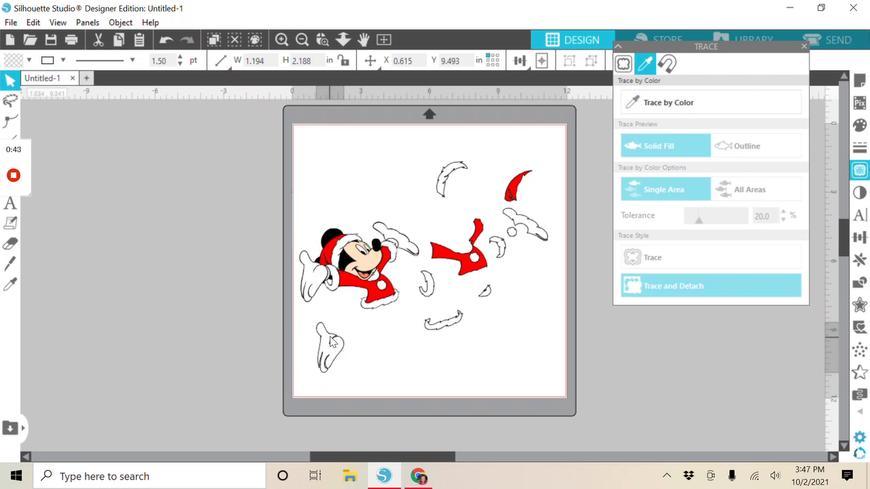